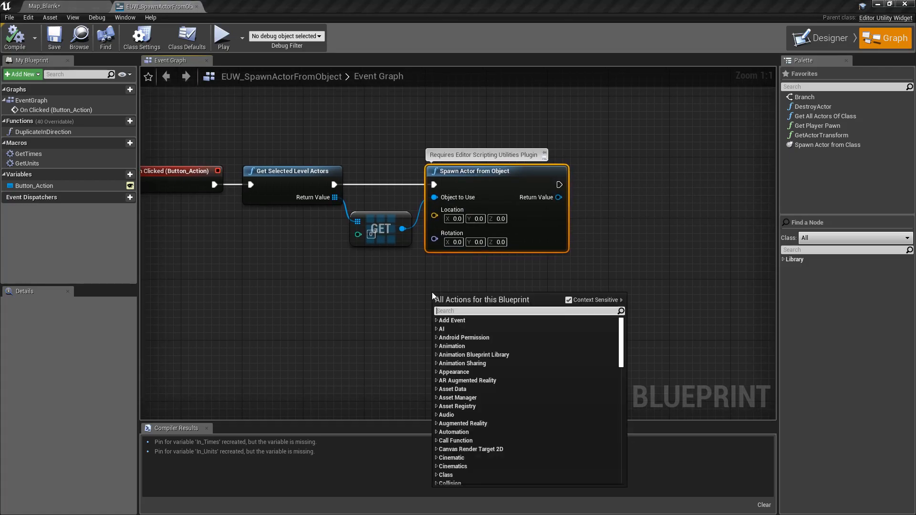
# Search for 'spawn actor' and scroll through the results.
pyautogui.write('spawn actor')
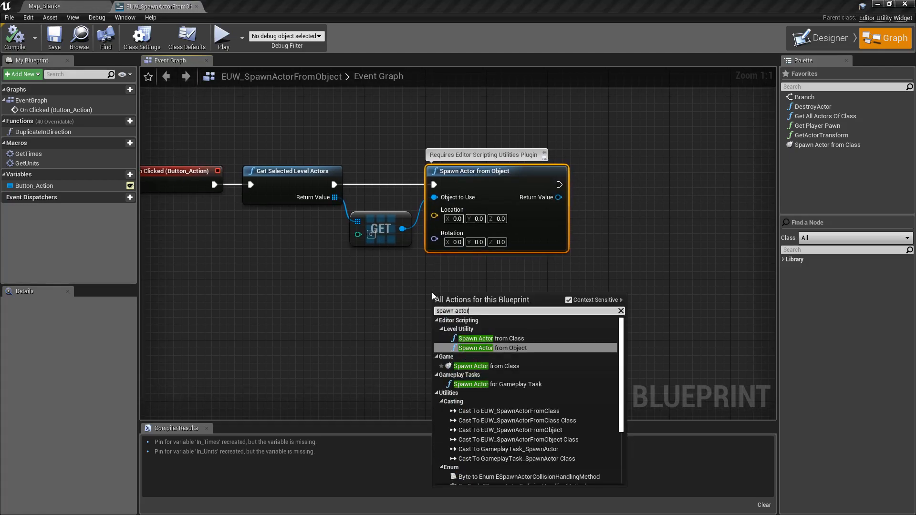
pyautogui.scroll(-3)
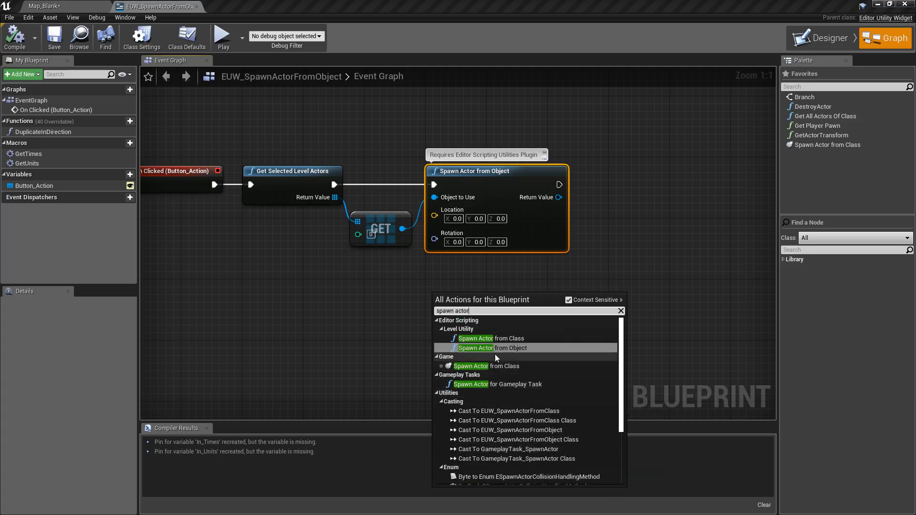
pyautogui.moveTo(503, 348)
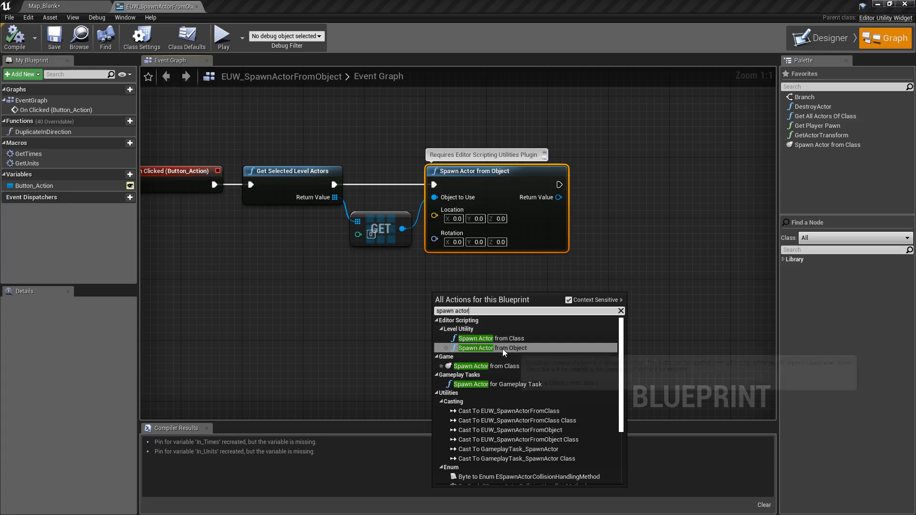
pyautogui.moveTo(503, 347)
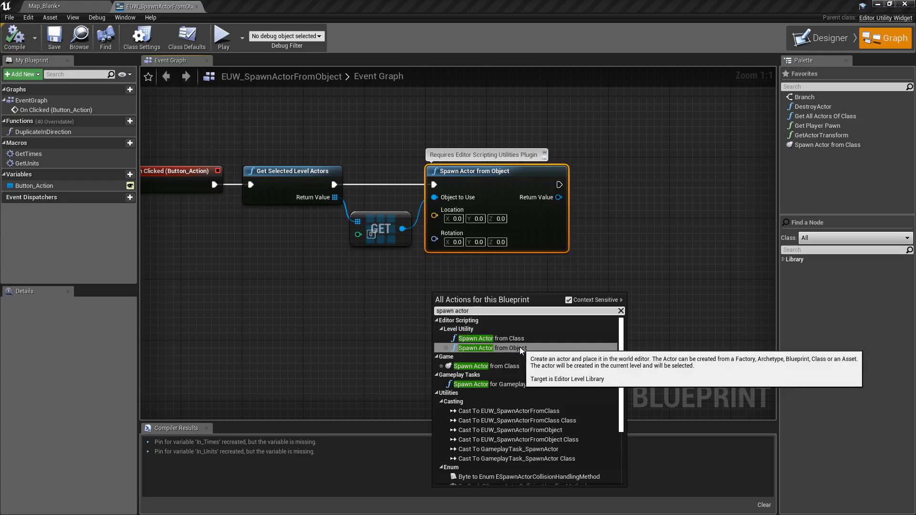
pyautogui.moveTo(512, 384)
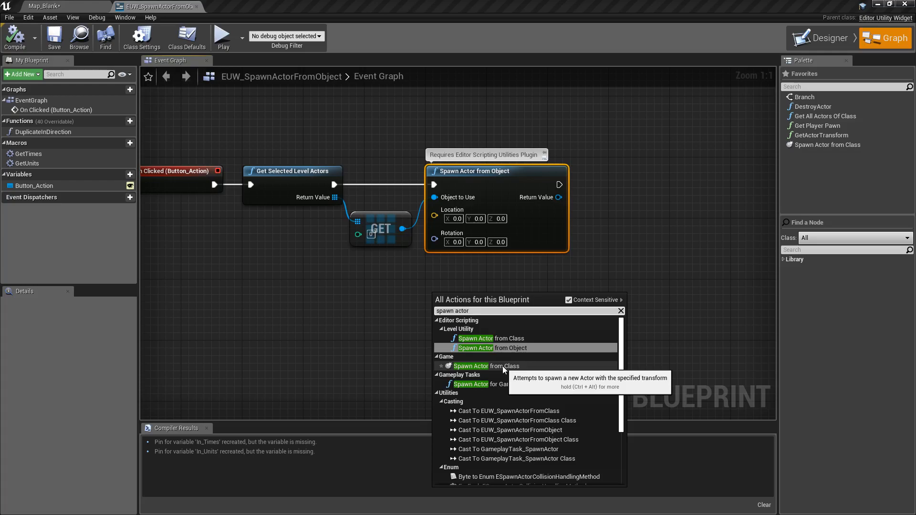
pyautogui.moveTo(474, 348)
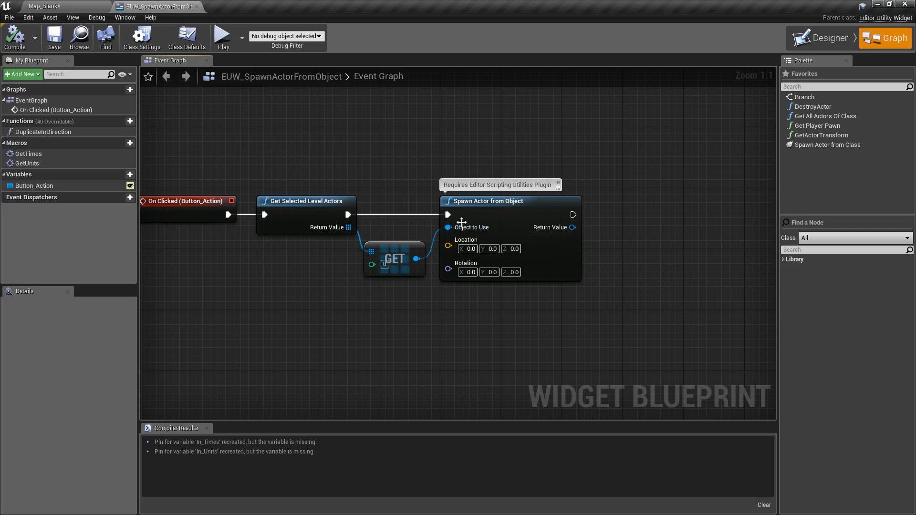
pyautogui.moveTo(649, 268)
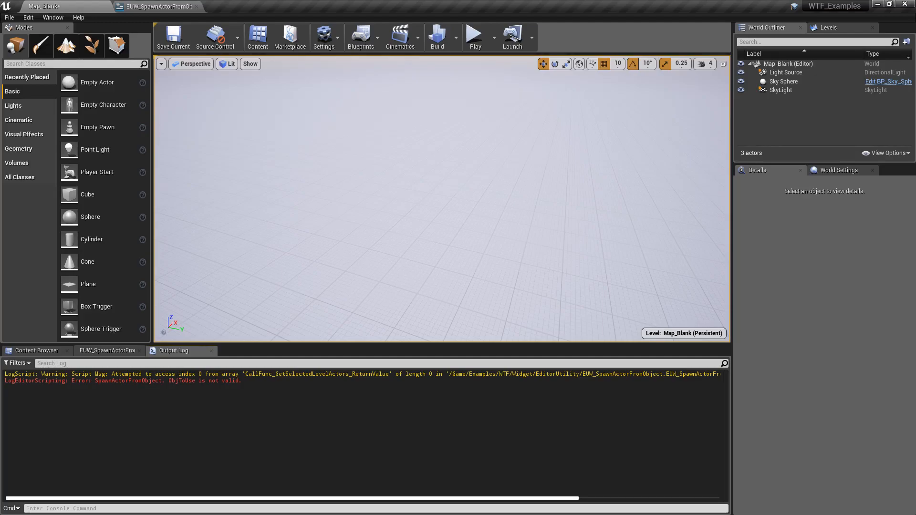
pyautogui.click(156, 6)
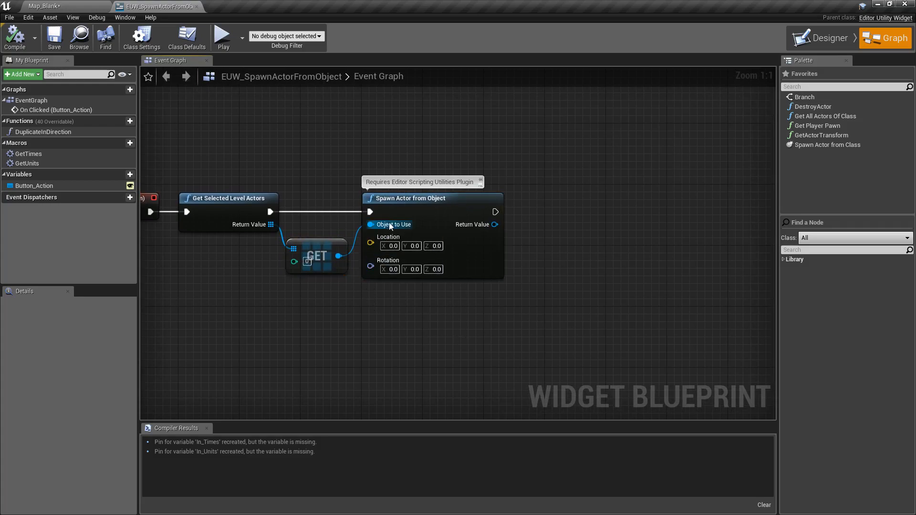
# Set the debug filter to EUW_SpawnActorFromObject_C_0 and return to the Map_Blank level.
pyautogui.click(286, 36)
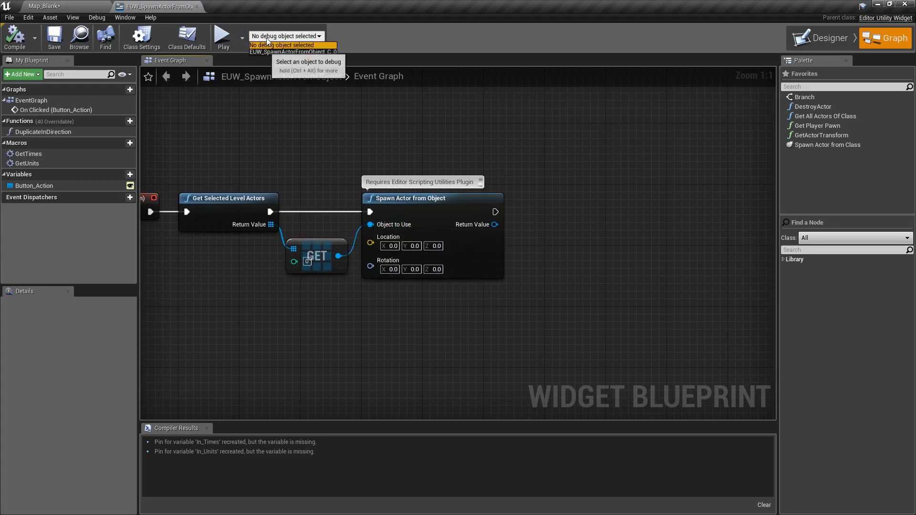
pyautogui.click(292, 52)
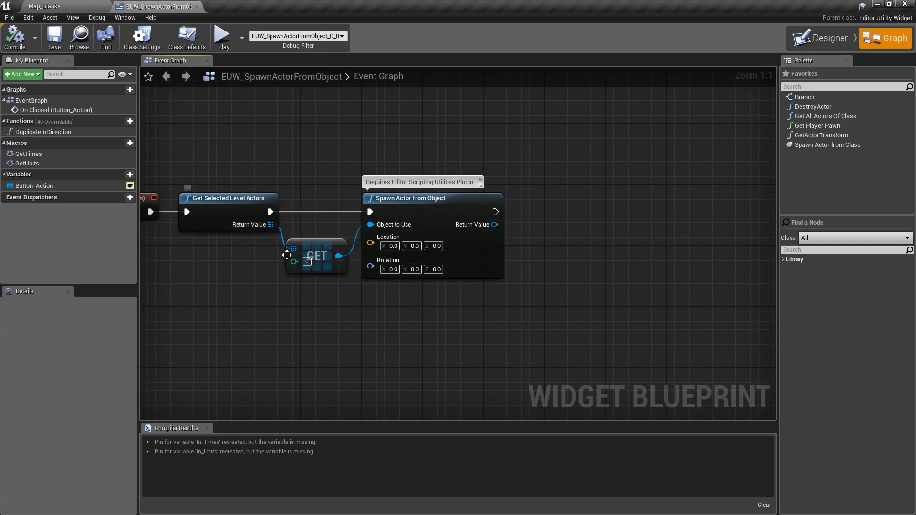
pyautogui.moveTo(526, 249)
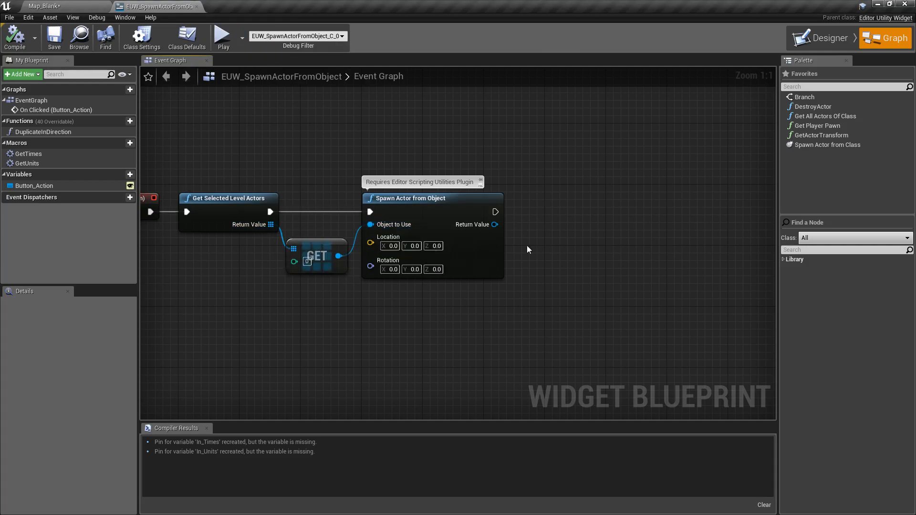
pyautogui.moveTo(614, 234)
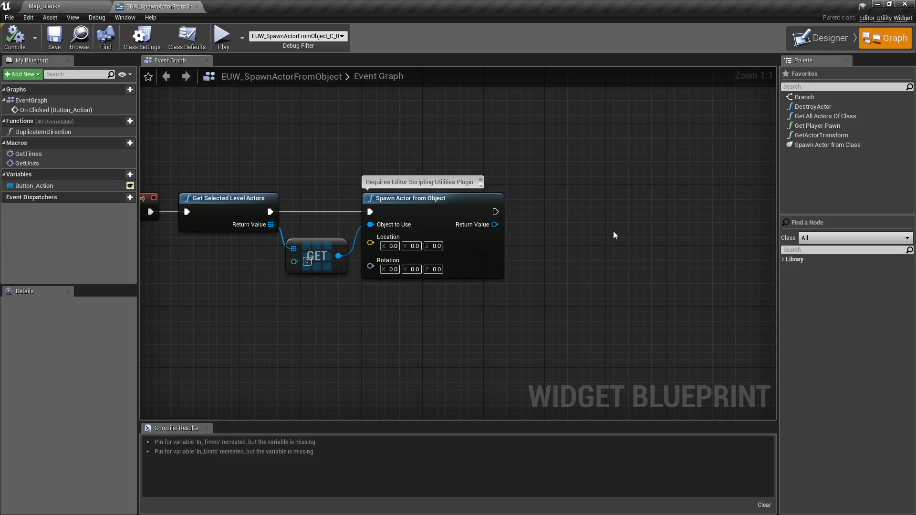
pyautogui.click(44, 6)
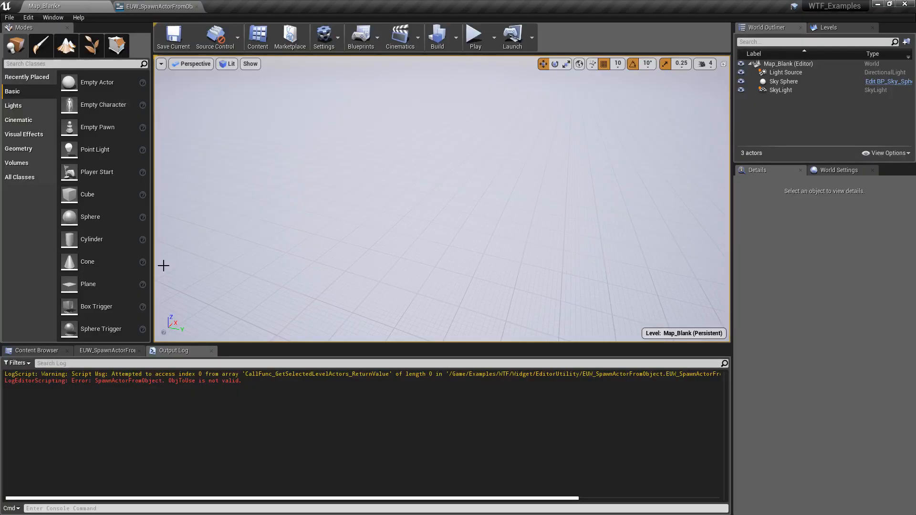
# Select a ring actor, spawn its copy at the origin, and select BP_UtilityWidgetSample9.
pyautogui.click(37, 350)
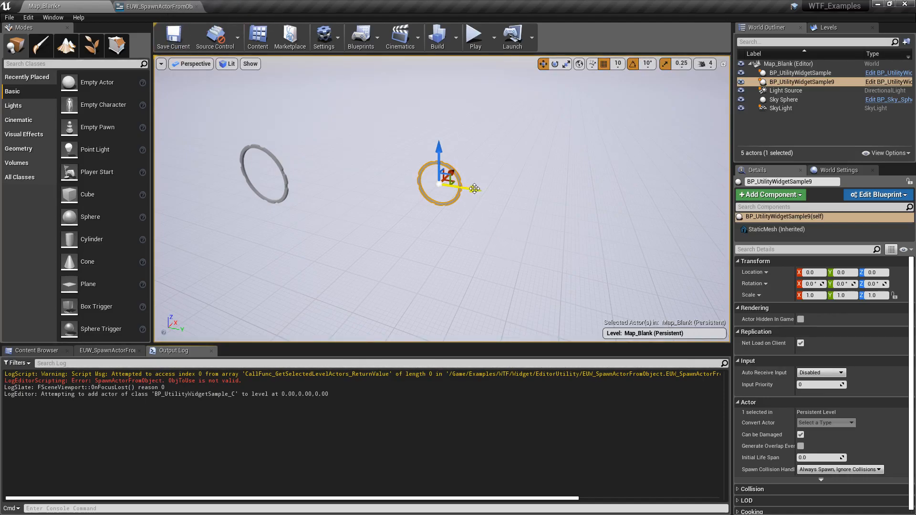
pyautogui.click(264, 180)
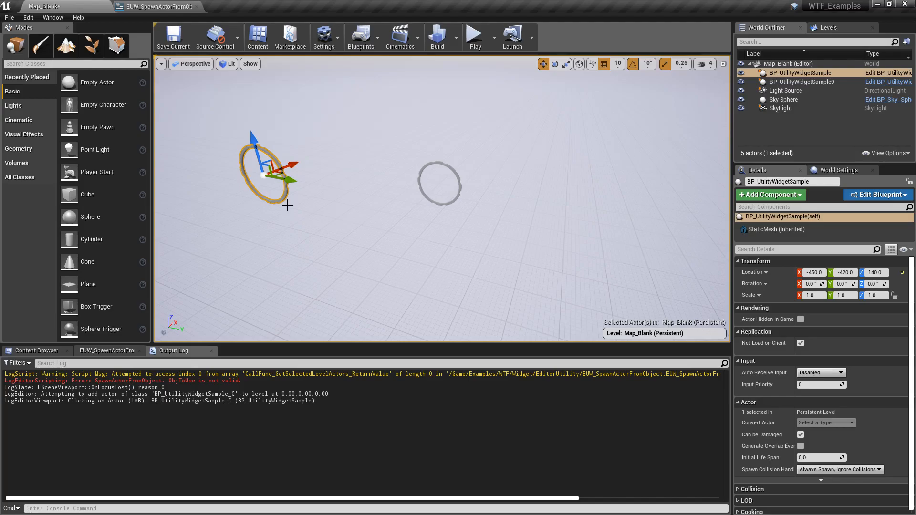
pyautogui.moveTo(294, 184)
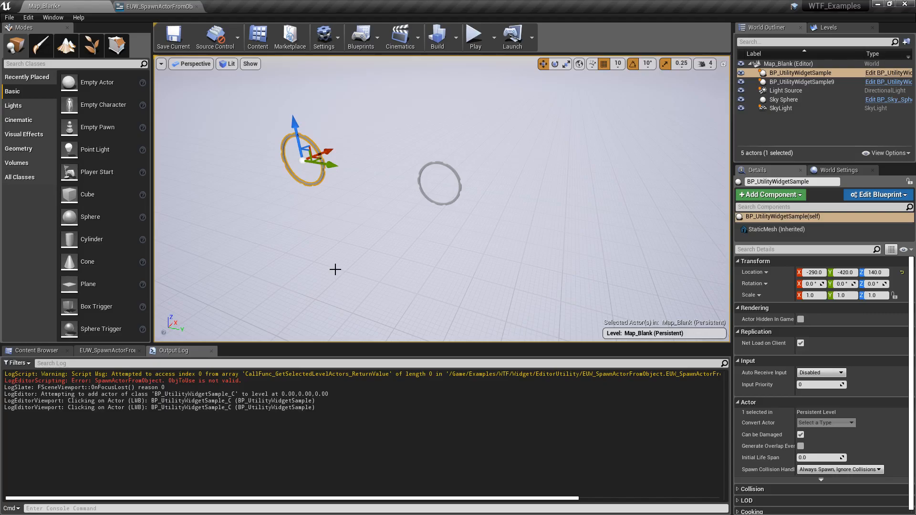
pyautogui.moveTo(360, 248)
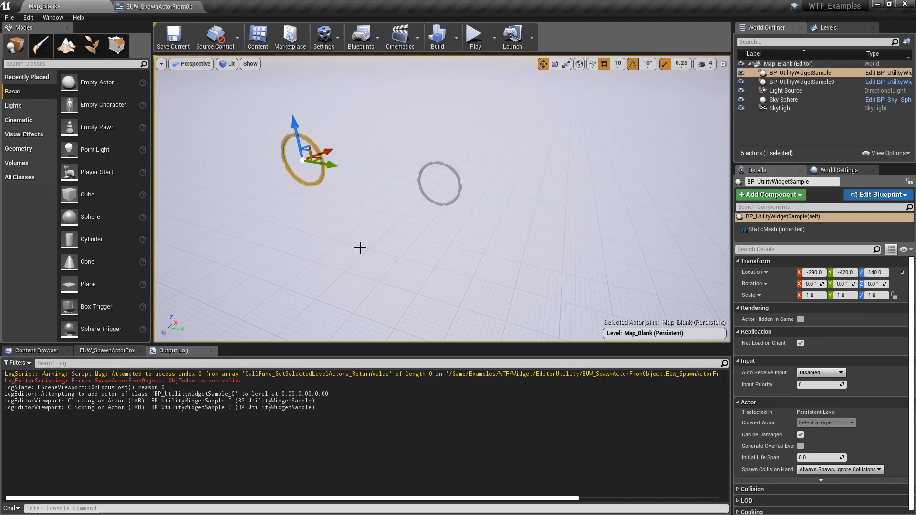
pyautogui.click(438, 175)
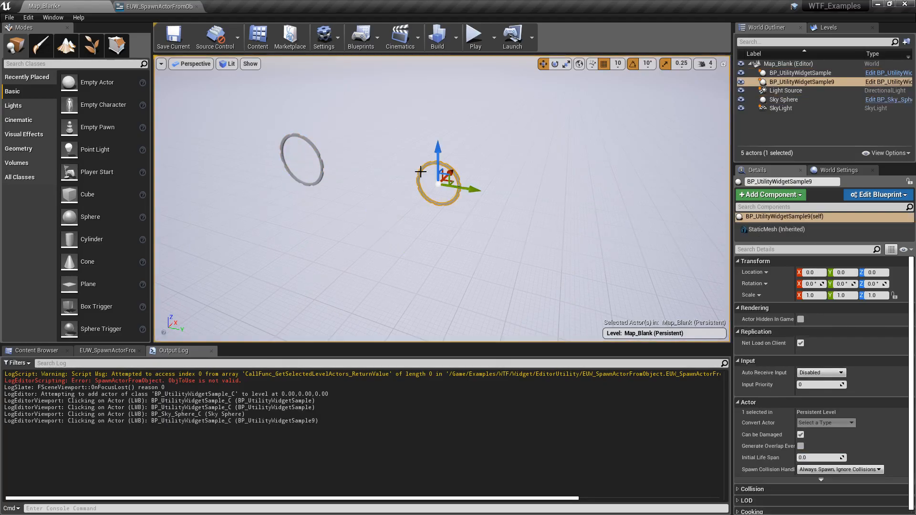
# Delete the rings, spawn a Cube copy, and compare Cube against the mesh-less StaticMeshActor4.
pyautogui.press('delete')
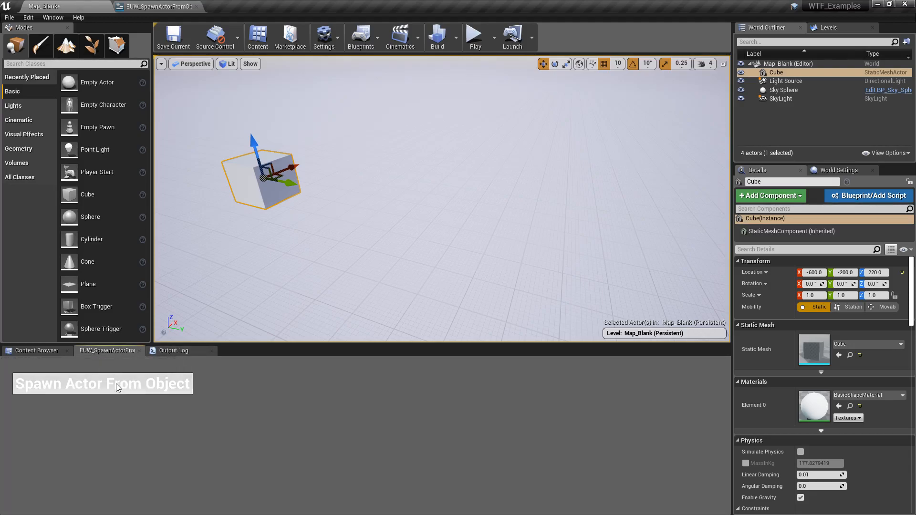
pyautogui.click(102, 384)
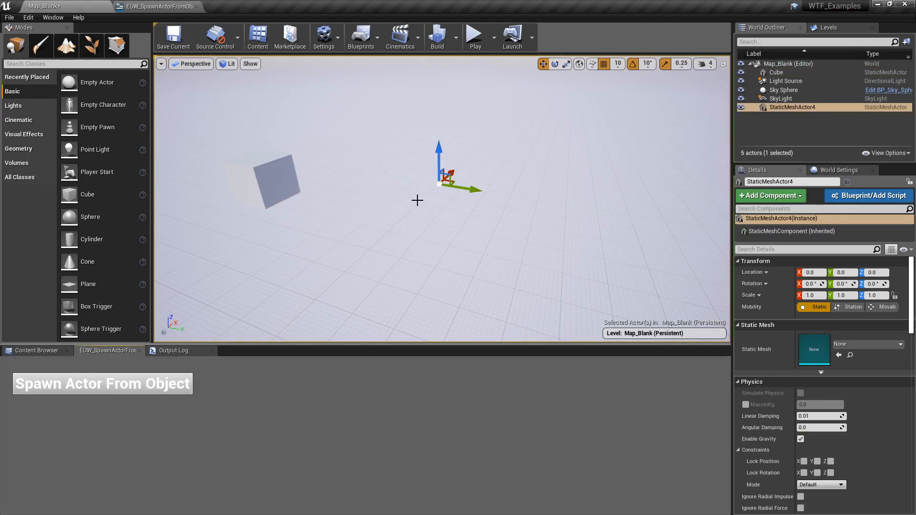
pyautogui.moveTo(808, 107)
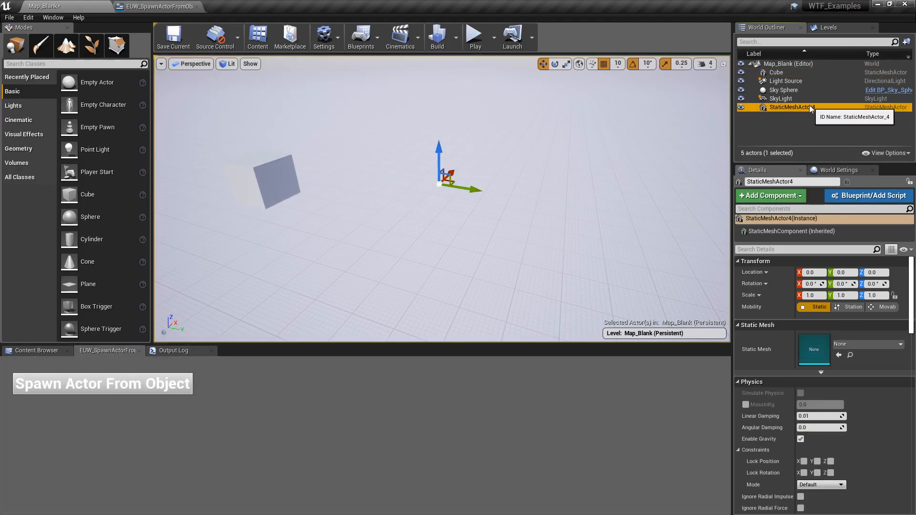
pyautogui.click(775, 73)
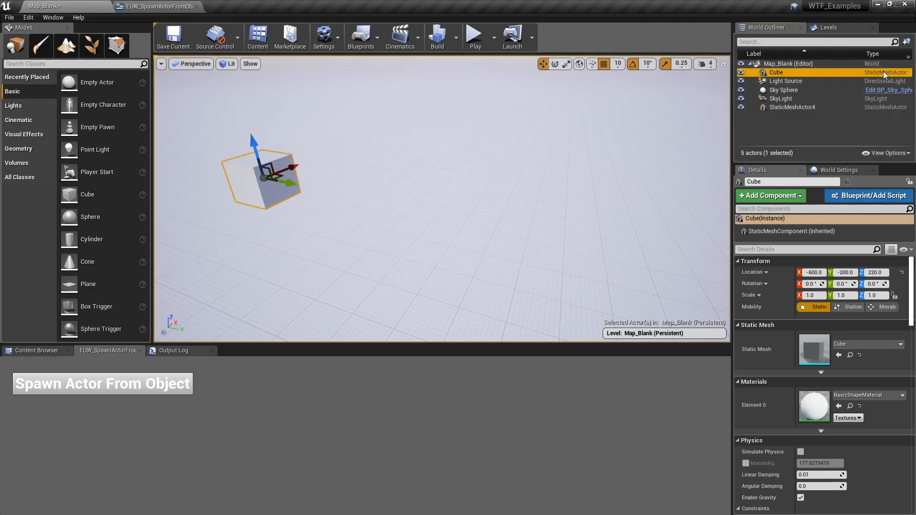
pyautogui.click(791, 107)
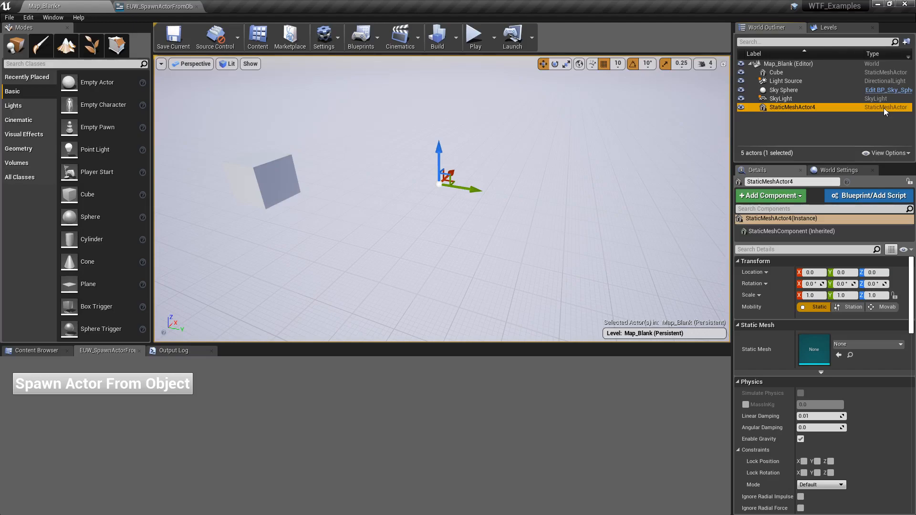
pyautogui.moveTo(801, 323)
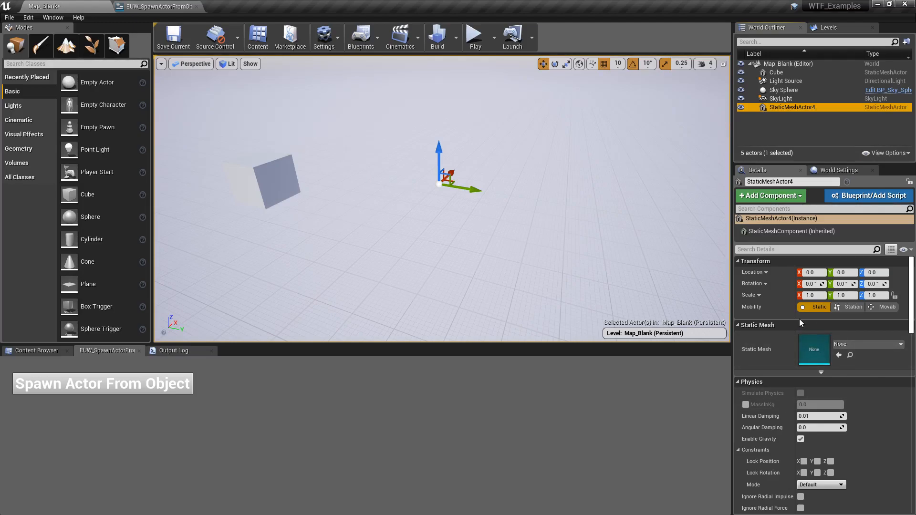
pyautogui.click(776, 72)
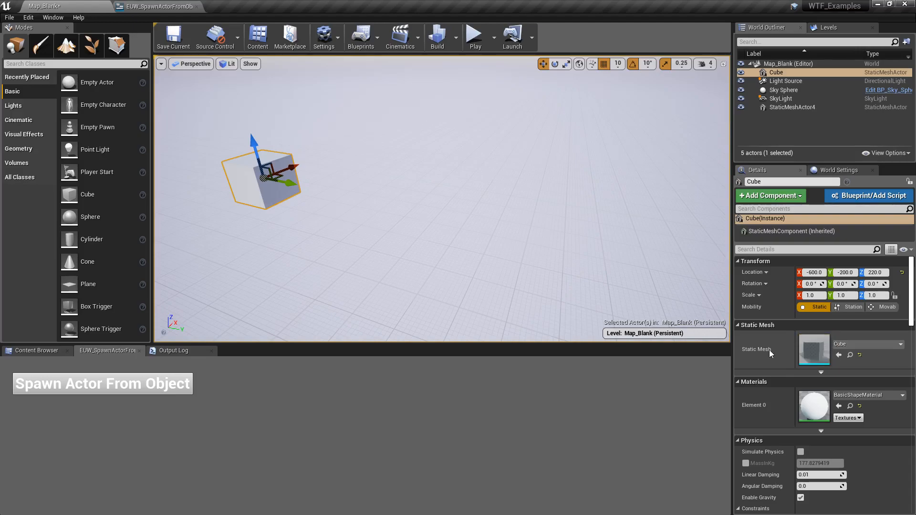
pyautogui.moveTo(428, 223)
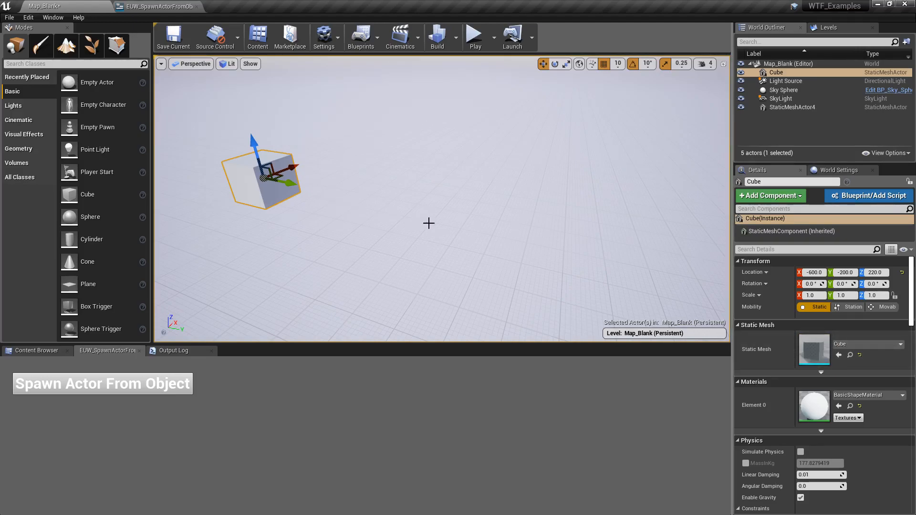
pyautogui.click(791, 106)
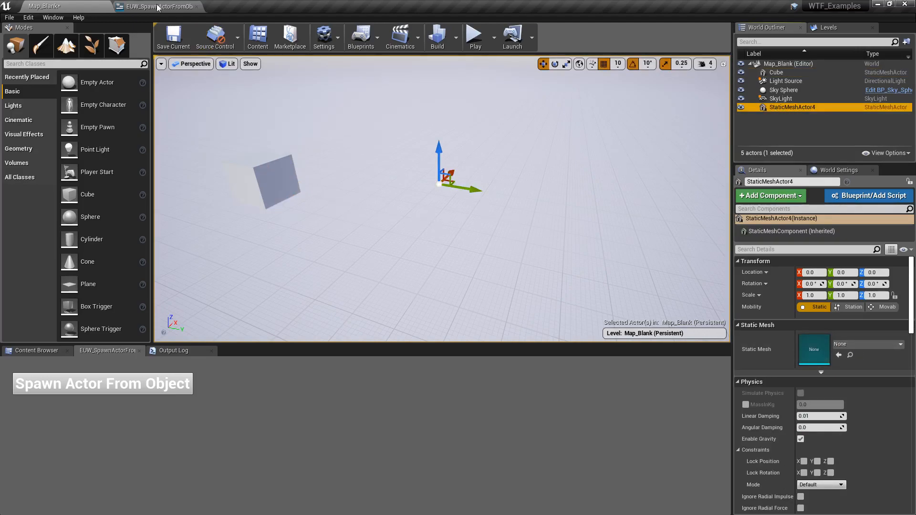
# Select the scaled Cube and its spawned StaticMeshActor copies and delete them.
pyautogui.click(156, 6)
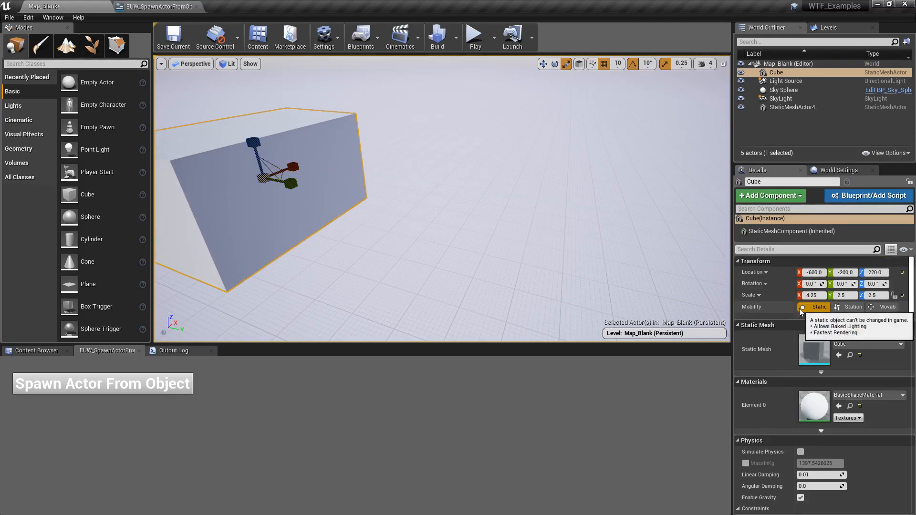
pyautogui.moveTo(244, 164)
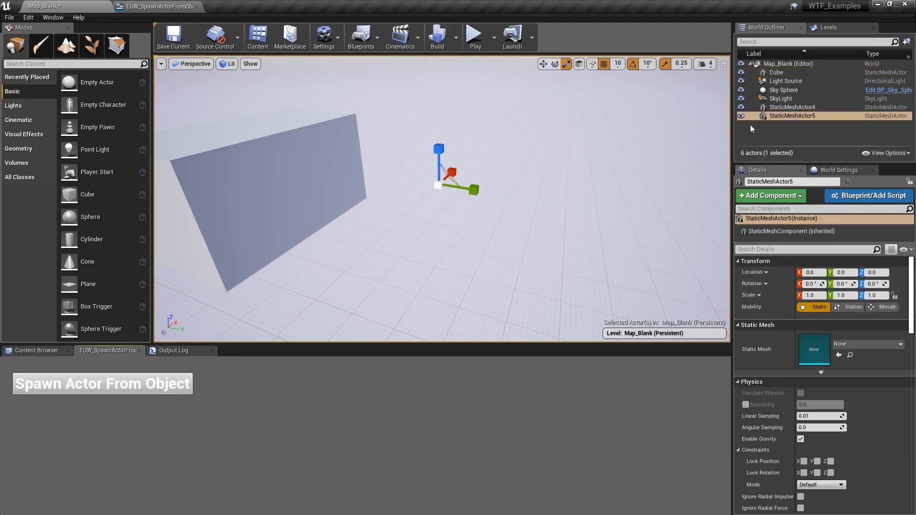
pyautogui.press('Delete')
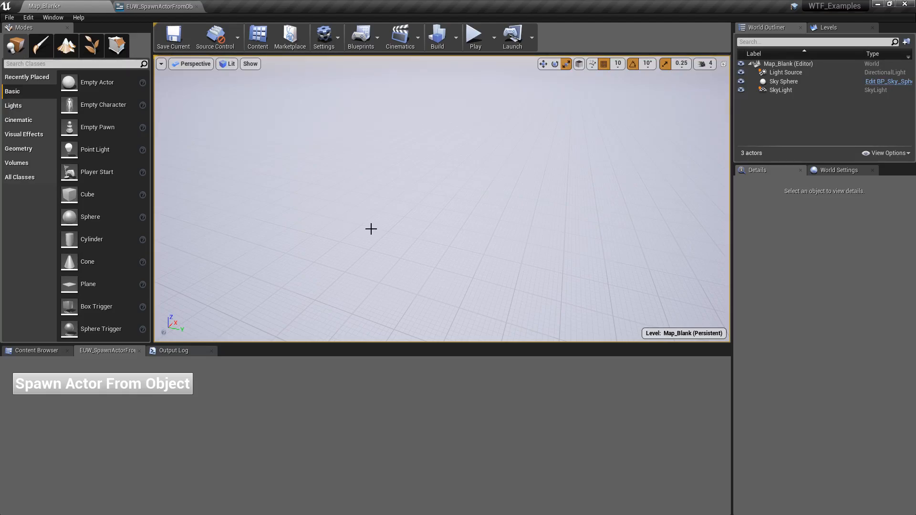
# Check the Output Log, show the EditorUtility assets, and delete the Cube from the level.
pyautogui.click(172, 350)
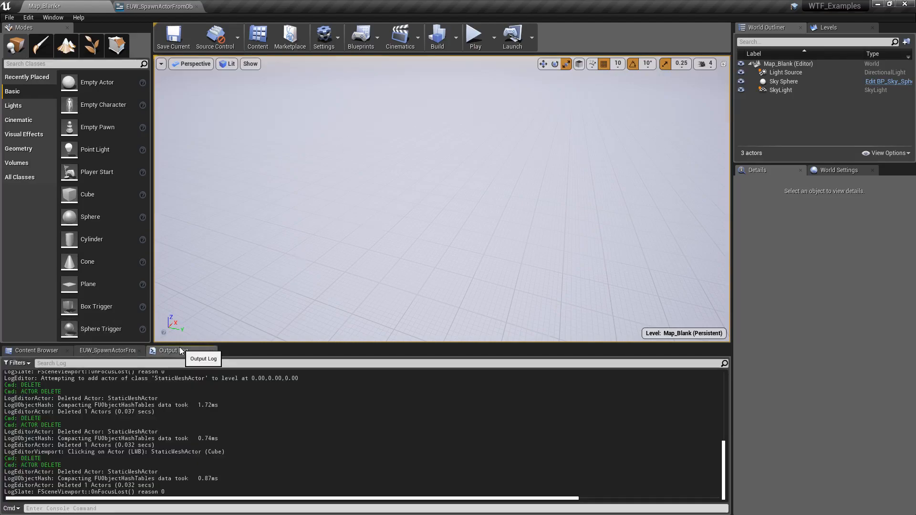
pyautogui.click(37, 349)
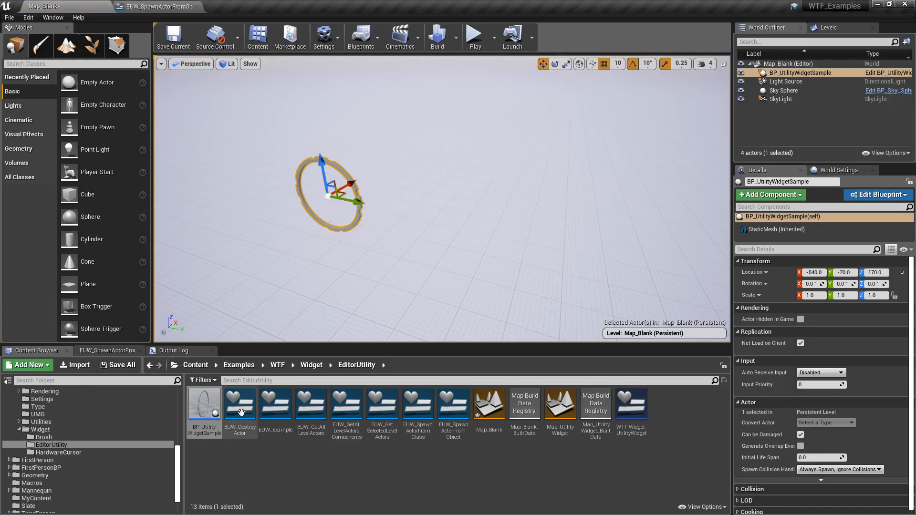
pyautogui.moveTo(203, 403)
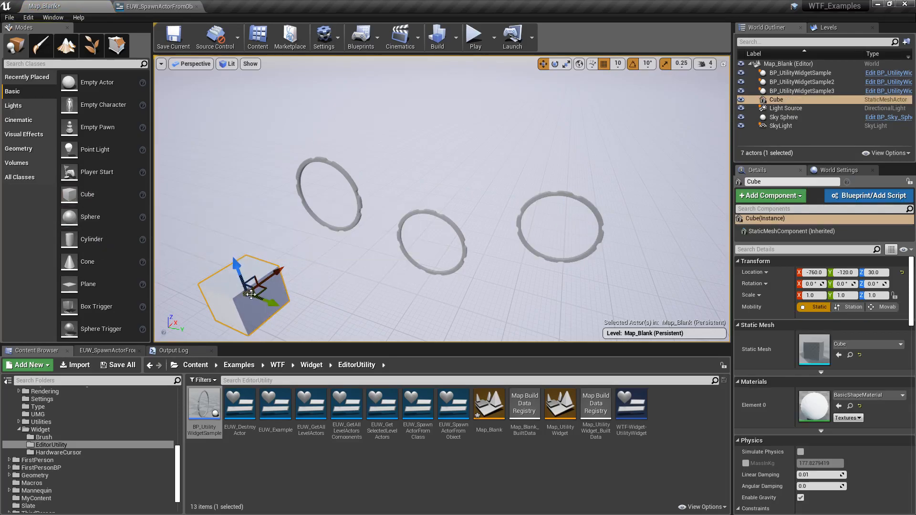
pyautogui.click(783, 117)
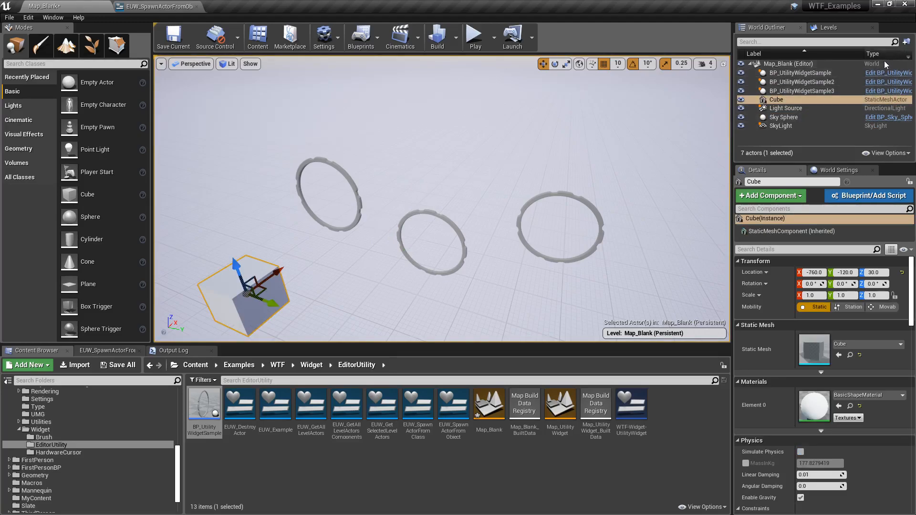
pyautogui.press('Delete')
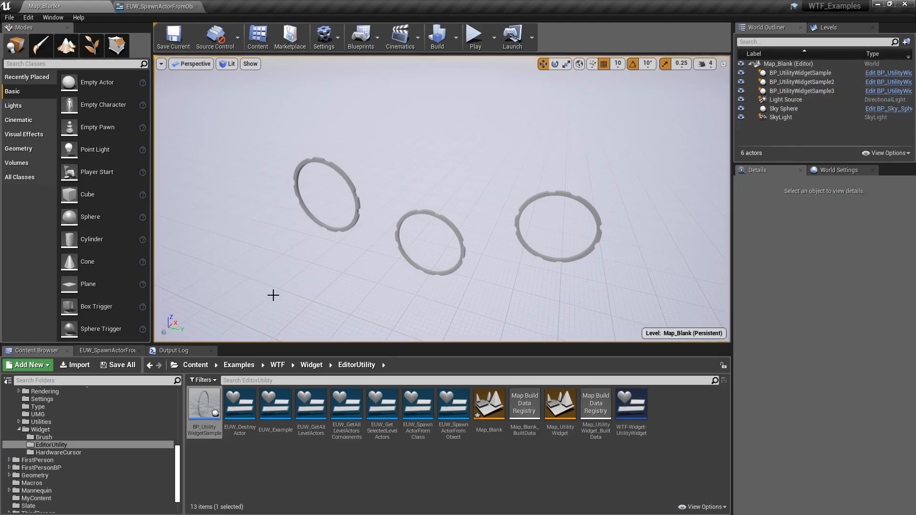